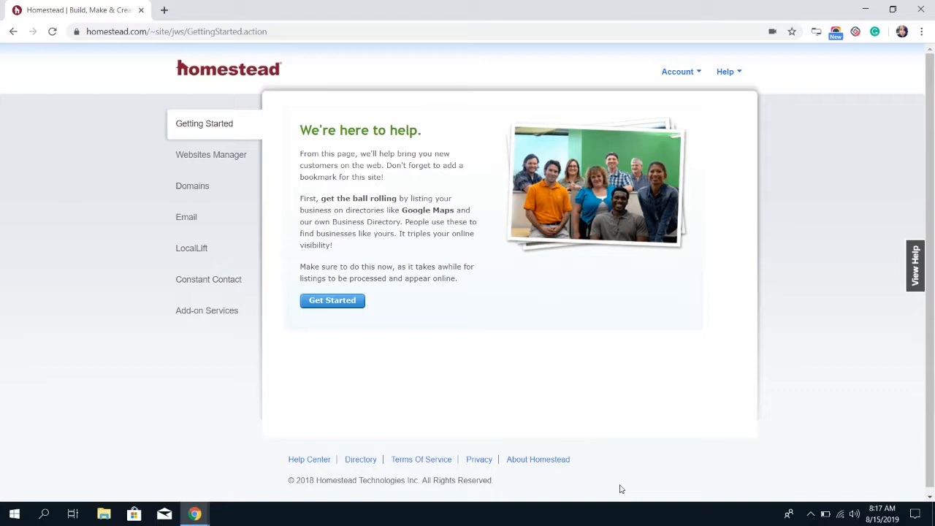
{"action": "mouse_move", "coordinate": [643, 440]}
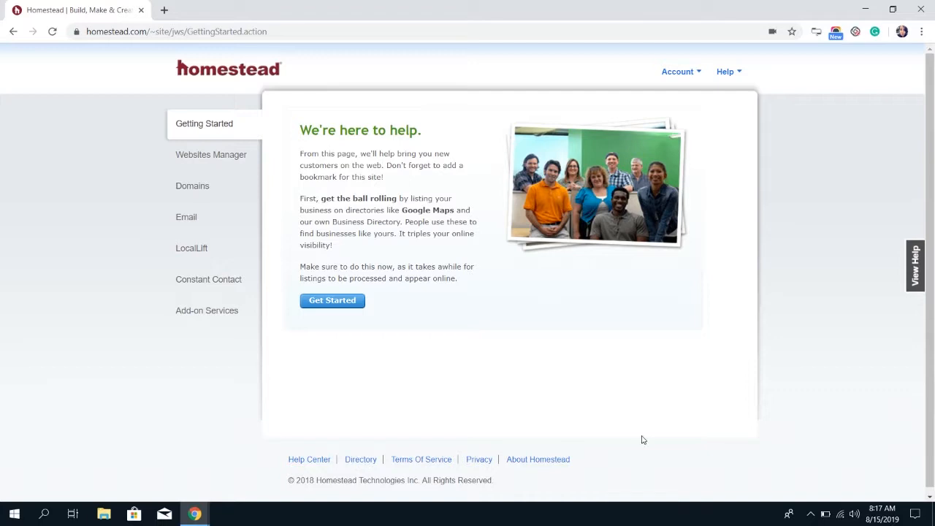
{"action": "mouse_move", "coordinate": [678, 72]}
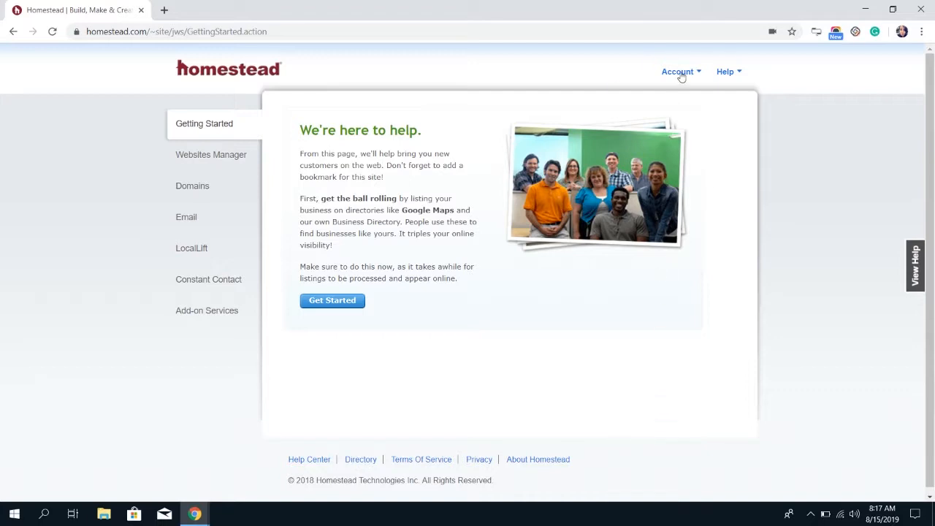
- Show the Account options list from the top-right Account menu
{"action": "left_click", "coordinate": [678, 72]}
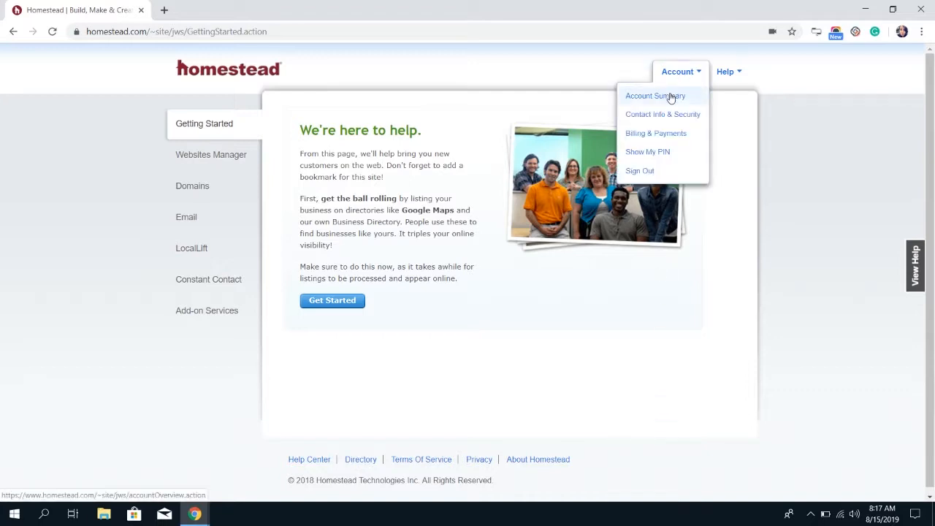
- Choose Account Summary to view the Website Gold Plus Package details
{"action": "left_click", "coordinate": [655, 96]}
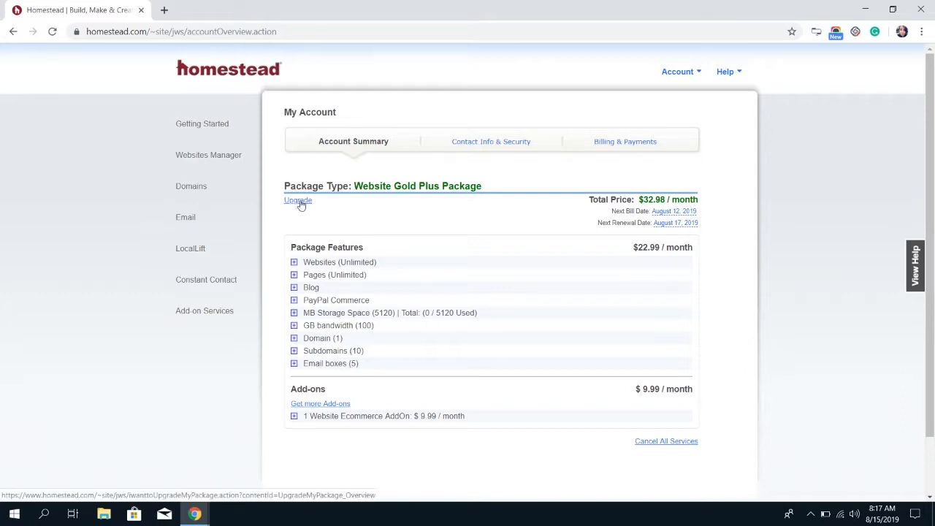
{"action": "mouse_move", "coordinate": [583, 205]}
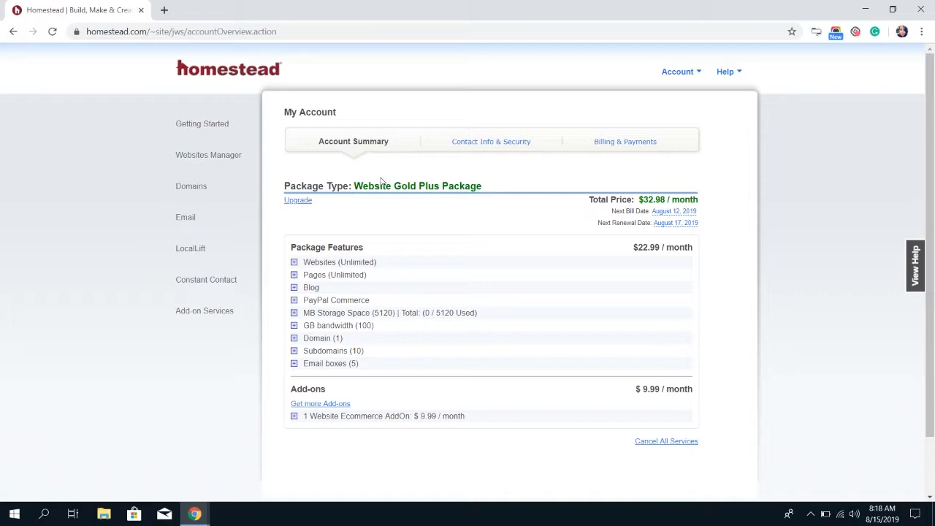
{"action": "mouse_move", "coordinate": [325, 203]}
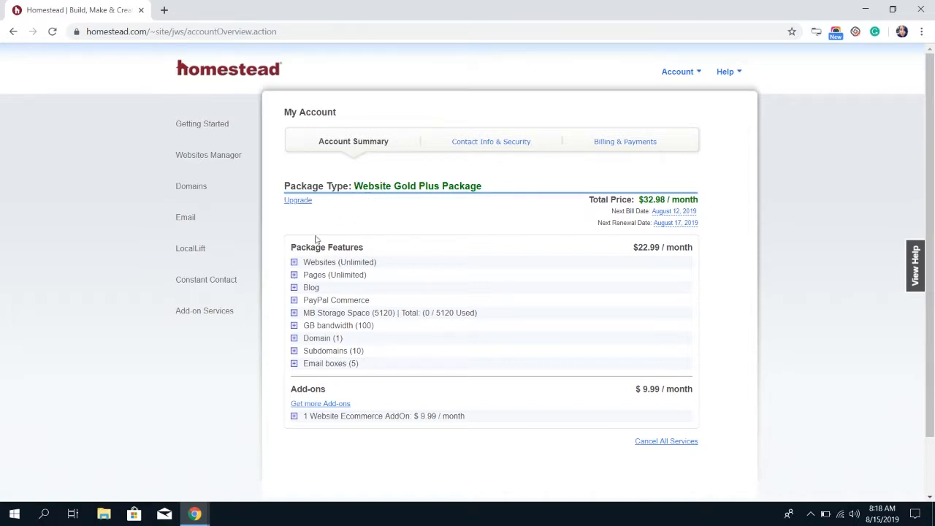
{"action": "mouse_move", "coordinate": [395, 269]}
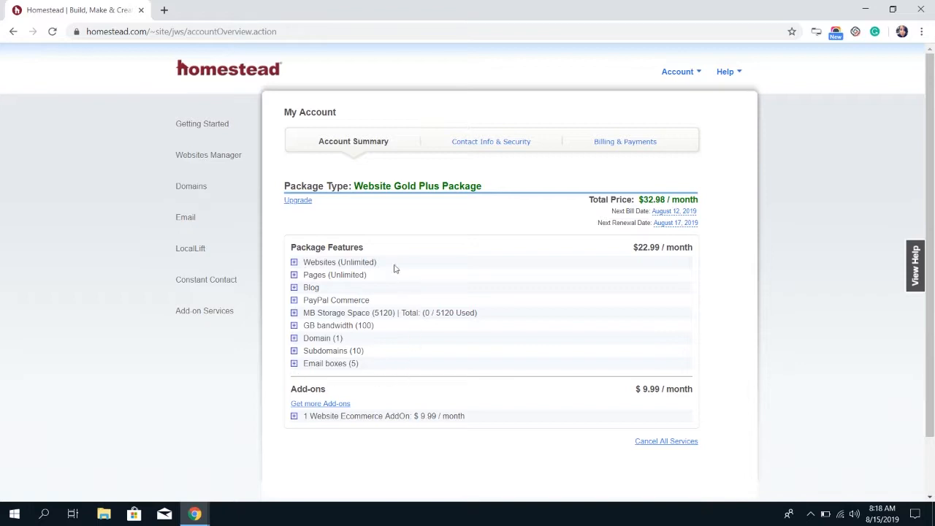
{"action": "mouse_move", "coordinate": [285, 256]}
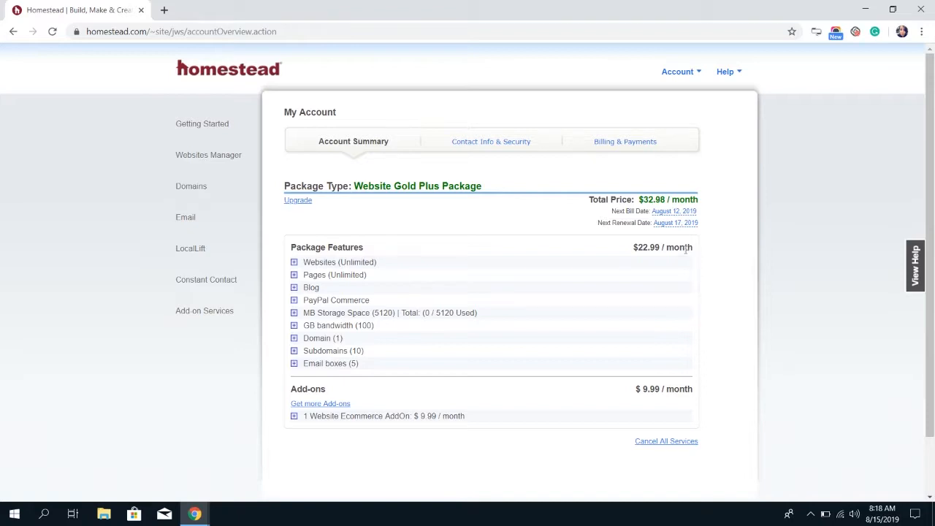
{"action": "mouse_move", "coordinate": [418, 291]}
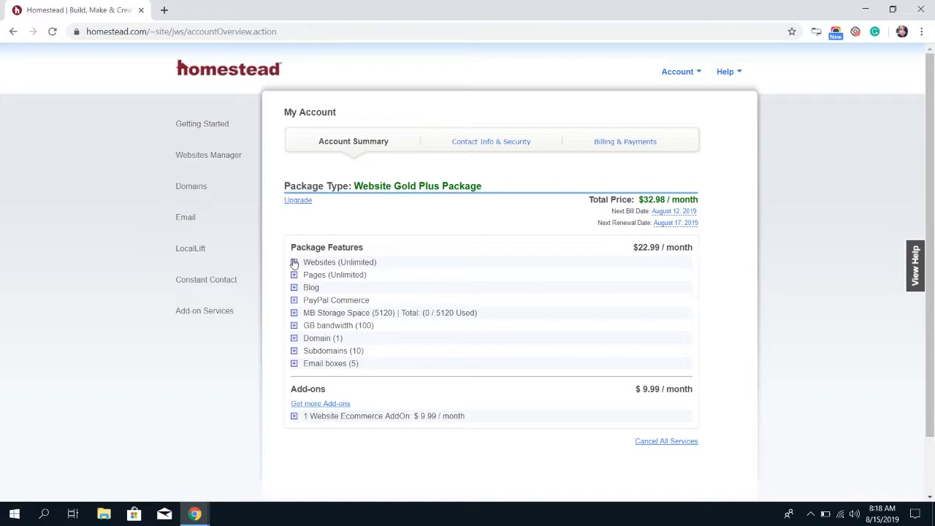
{"action": "left_click", "coordinate": [294, 261]}
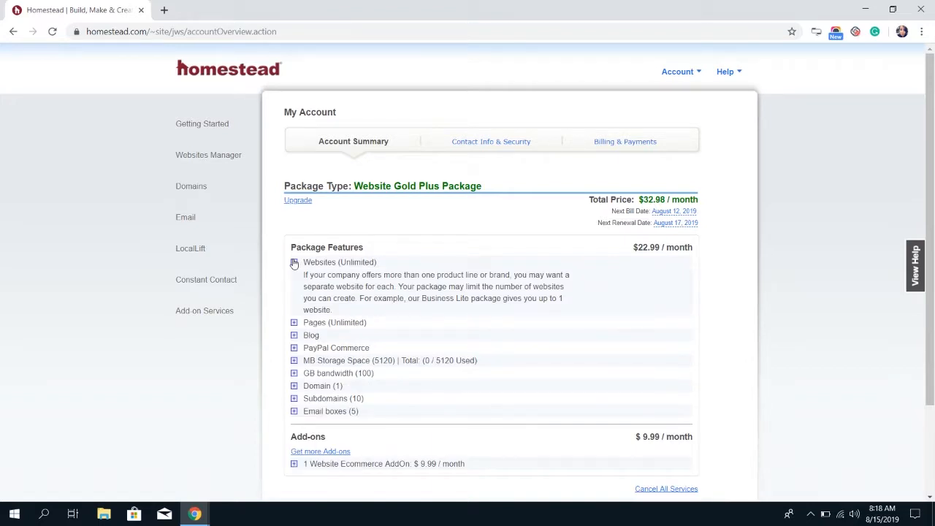
{"action": "left_click", "coordinate": [295, 264]}
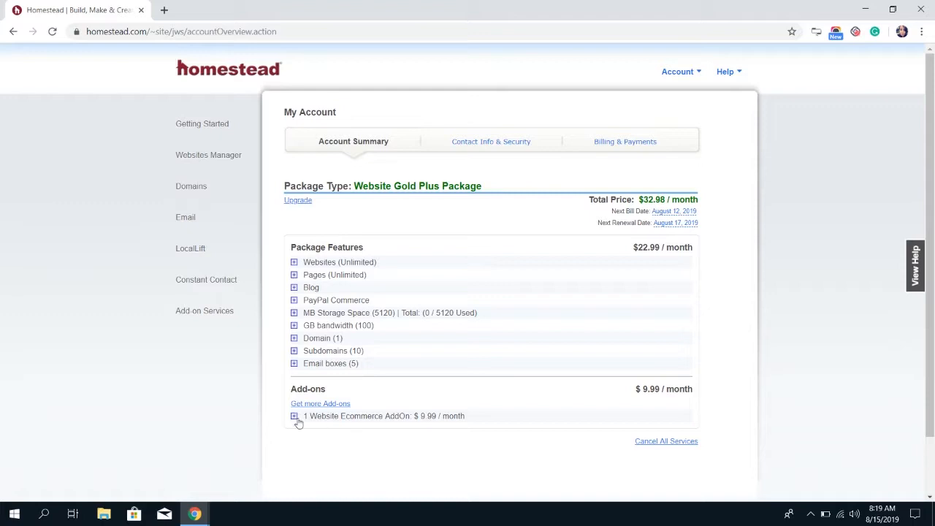
{"action": "left_click", "coordinate": [294, 416]}
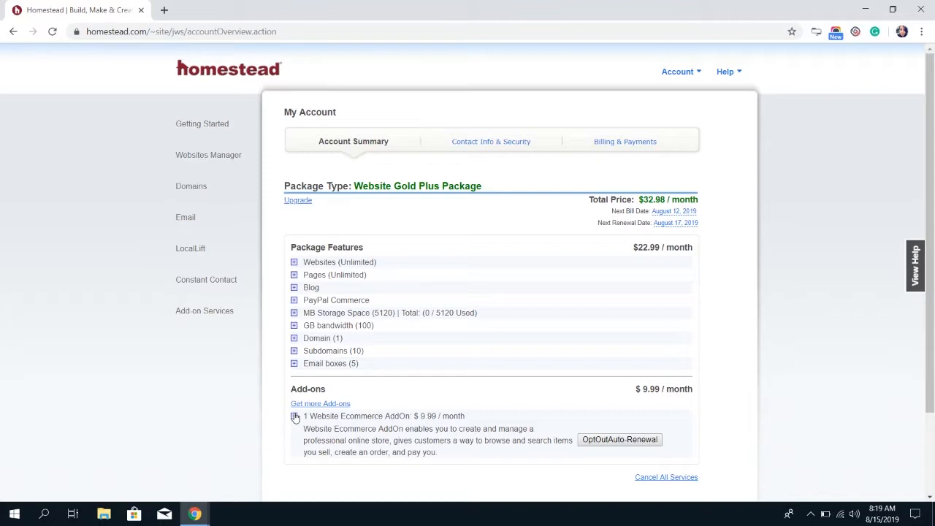
{"action": "left_click", "coordinate": [294, 415]}
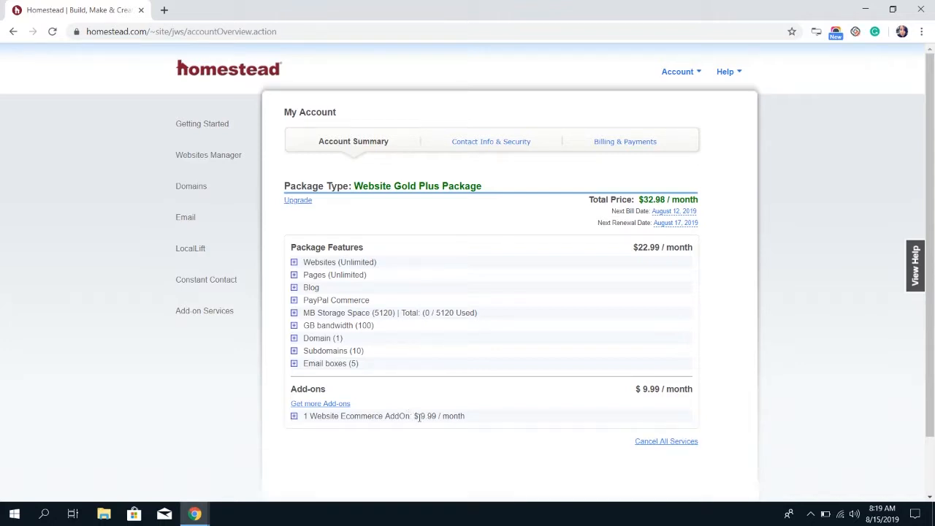
{"action": "double_click", "coordinate": [359, 416]}
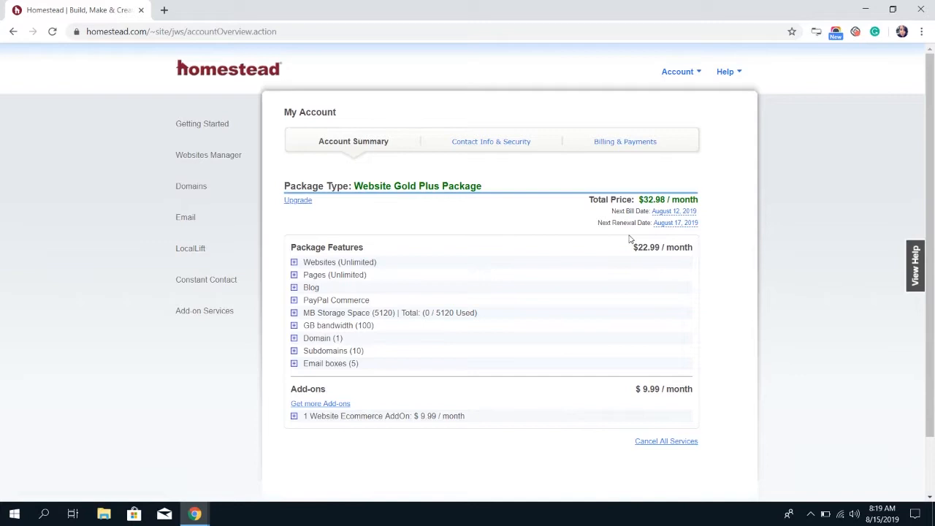
{"action": "mouse_move", "coordinate": [614, 266]}
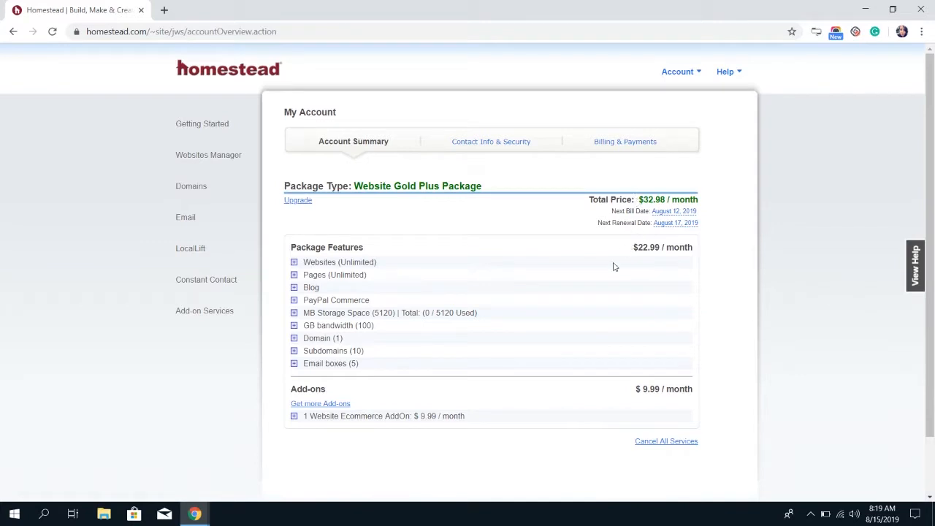
{"action": "mouse_move", "coordinate": [697, 398]}
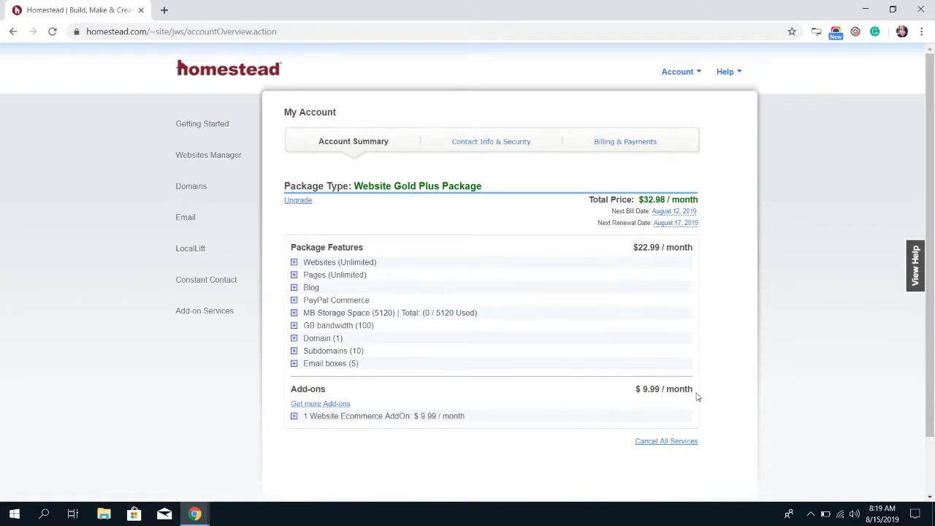
{"action": "mouse_move", "coordinate": [634, 406]}
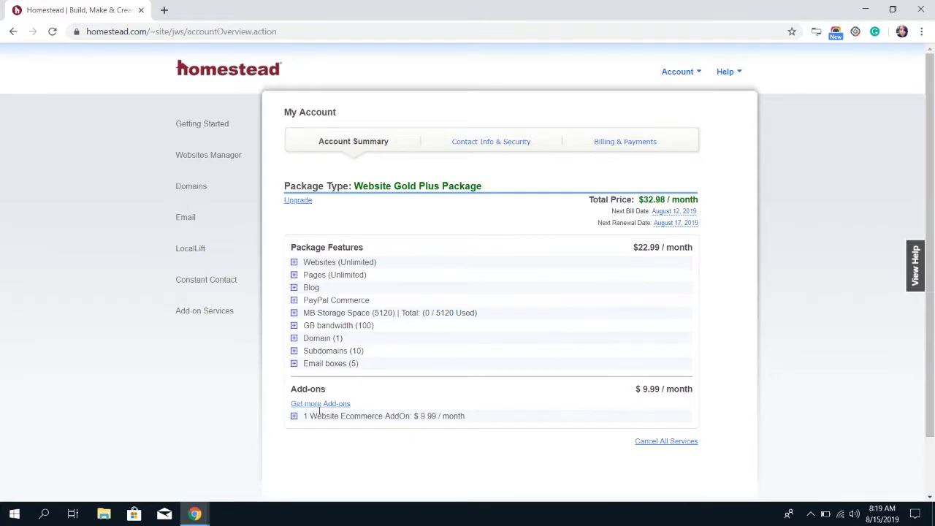
{"action": "mouse_move", "coordinate": [307, 407]}
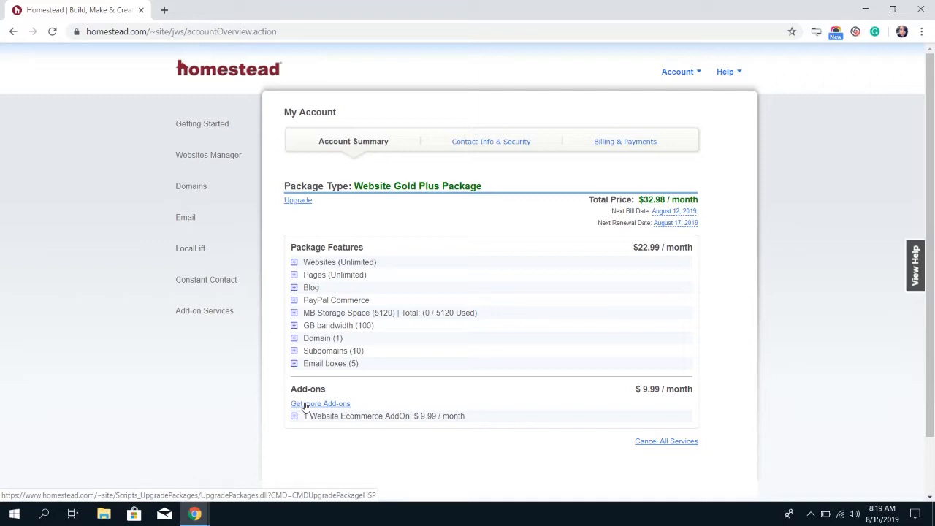
{"action": "mouse_move", "coordinate": [666, 442]}
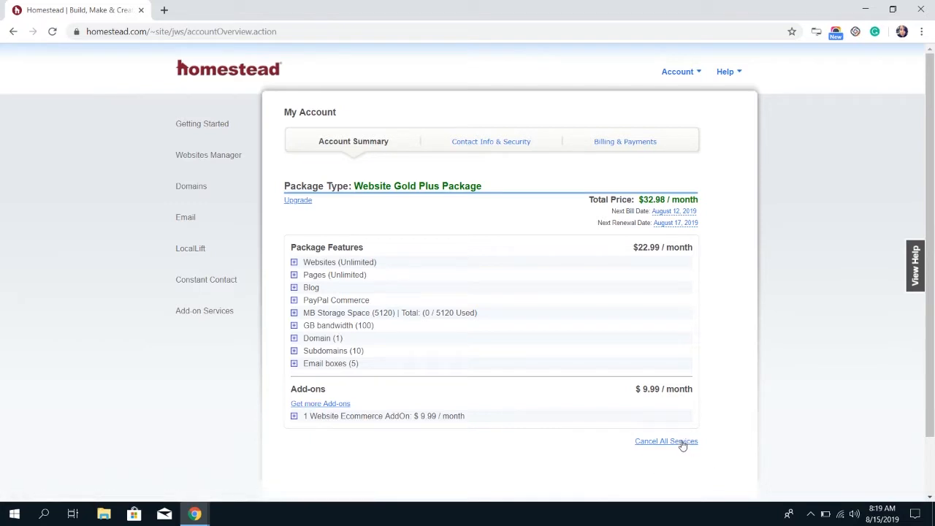
{"action": "mouse_move", "coordinate": [705, 443]}
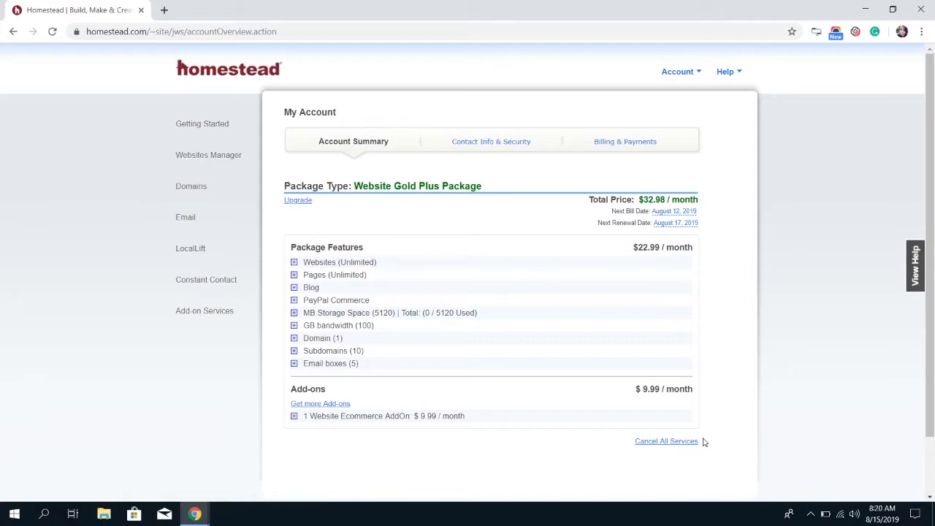
{"action": "mouse_move", "coordinate": [493, 437]}
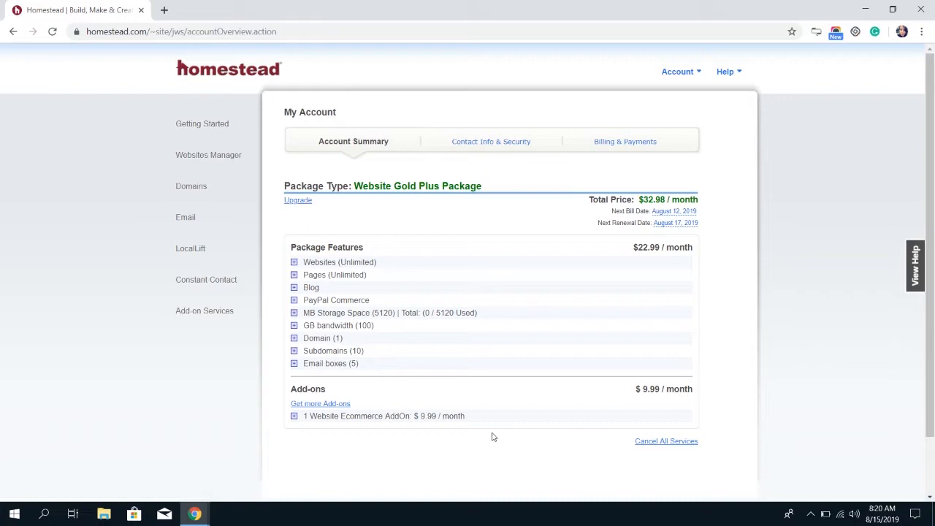